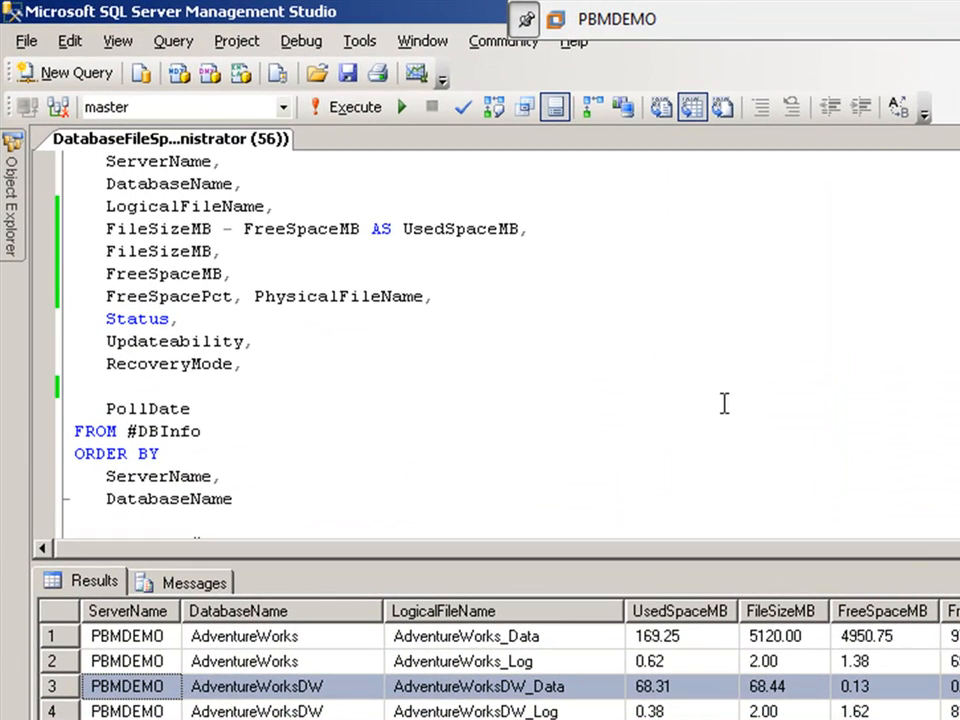
{"action": "mouse_move", "coordinate": [117, 41]}
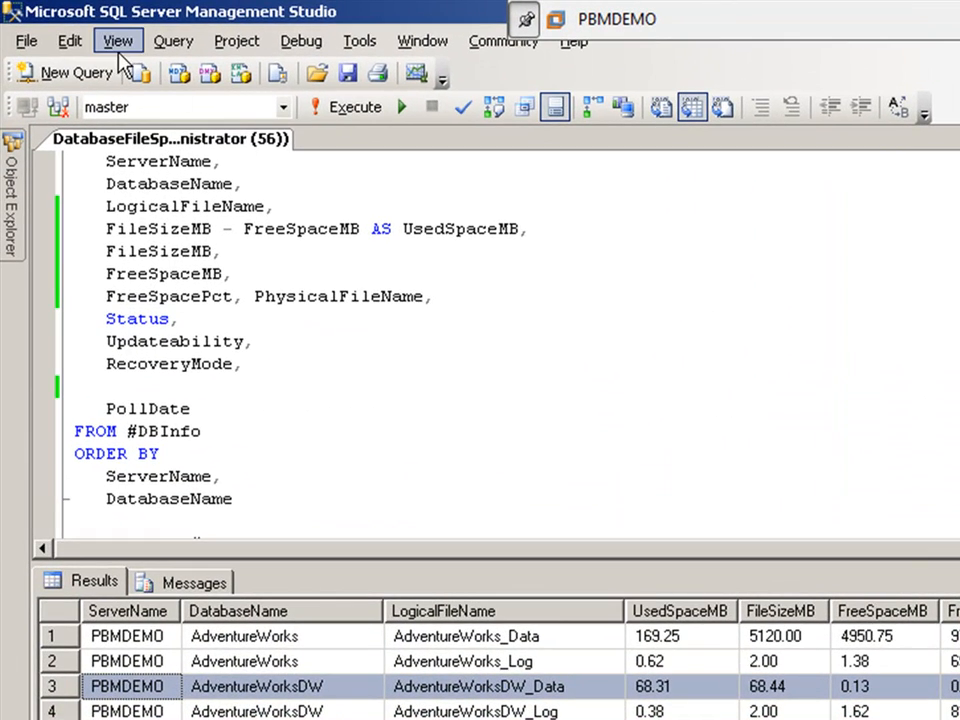
- Show the Registered Servers panel from the View menu
{"action": "left_click", "coordinate": [118, 40]}
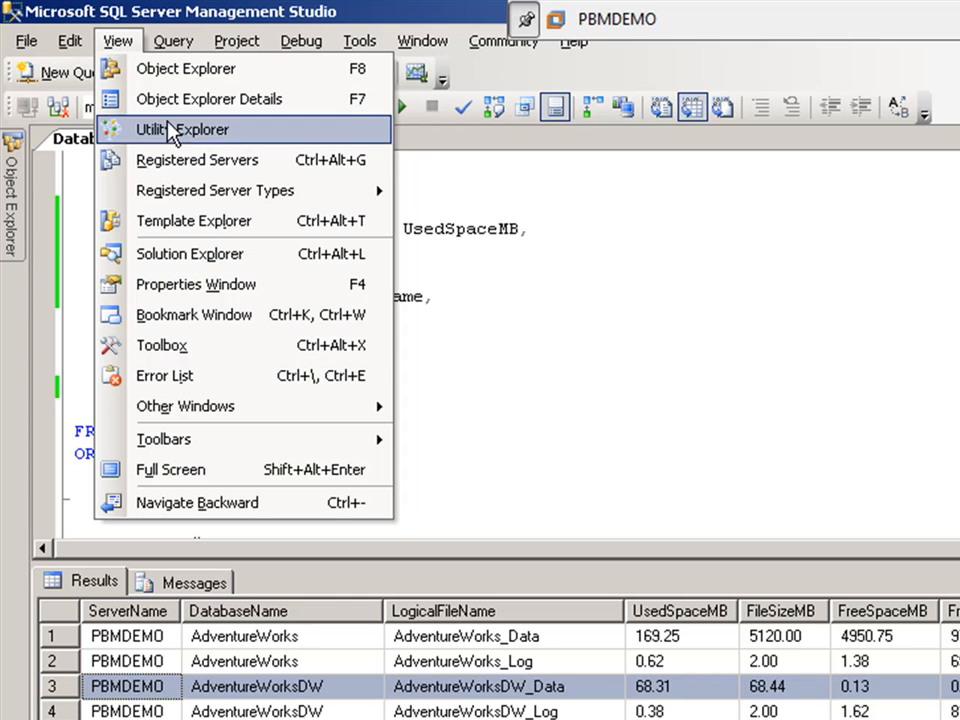
{"action": "left_click", "coordinate": [198, 160]}
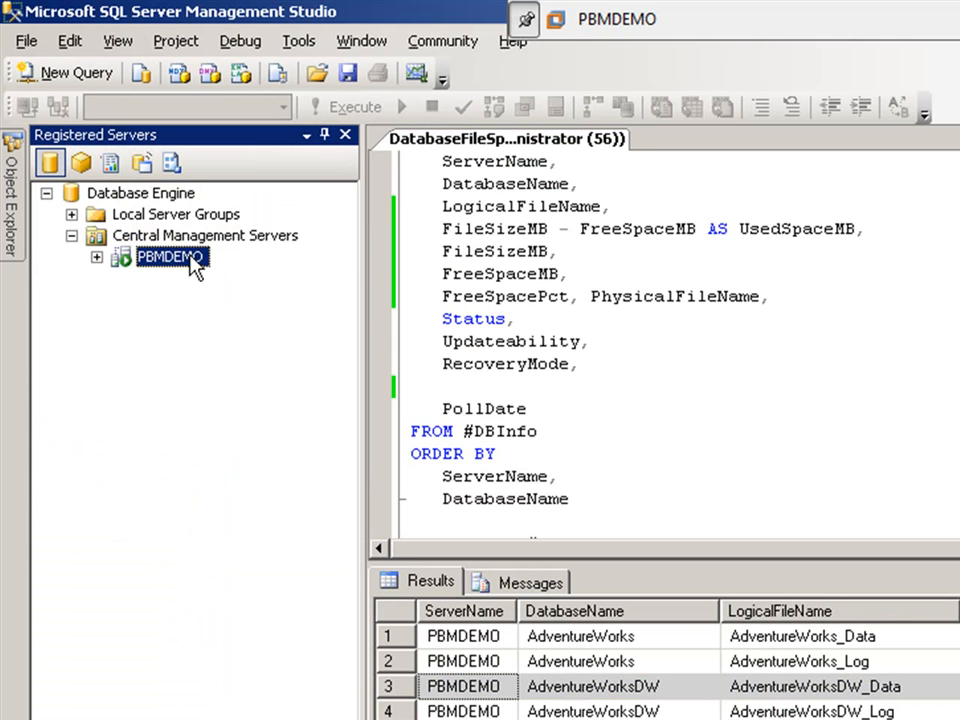
- Expand PBMDEMO and select the Production server group
{"action": "left_click", "coordinate": [97, 257]}
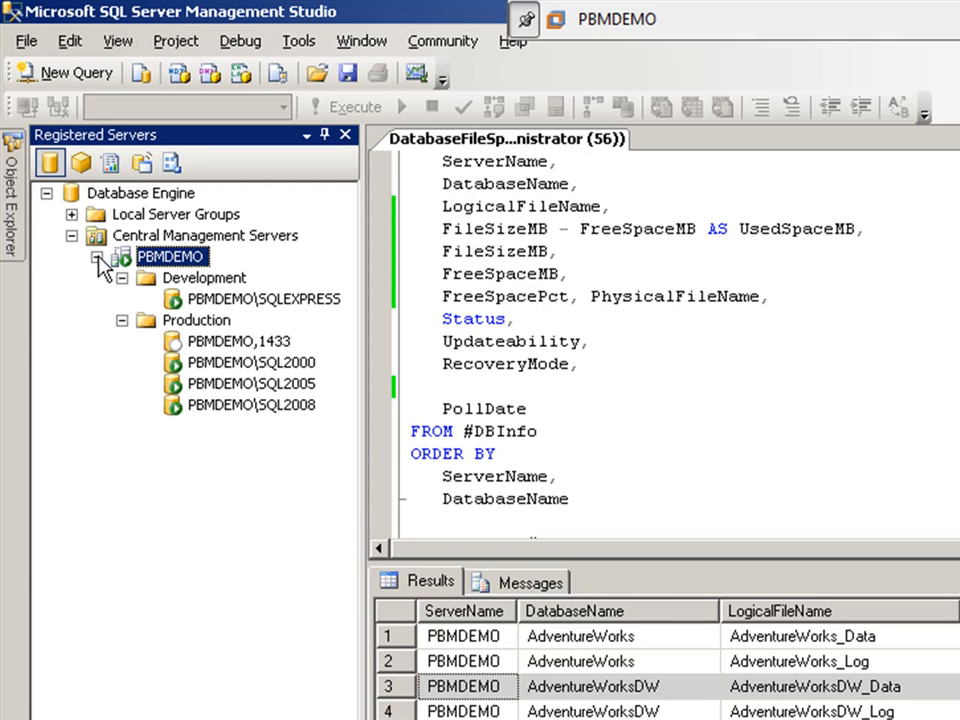
{"action": "mouse_move", "coordinate": [388, 261]}
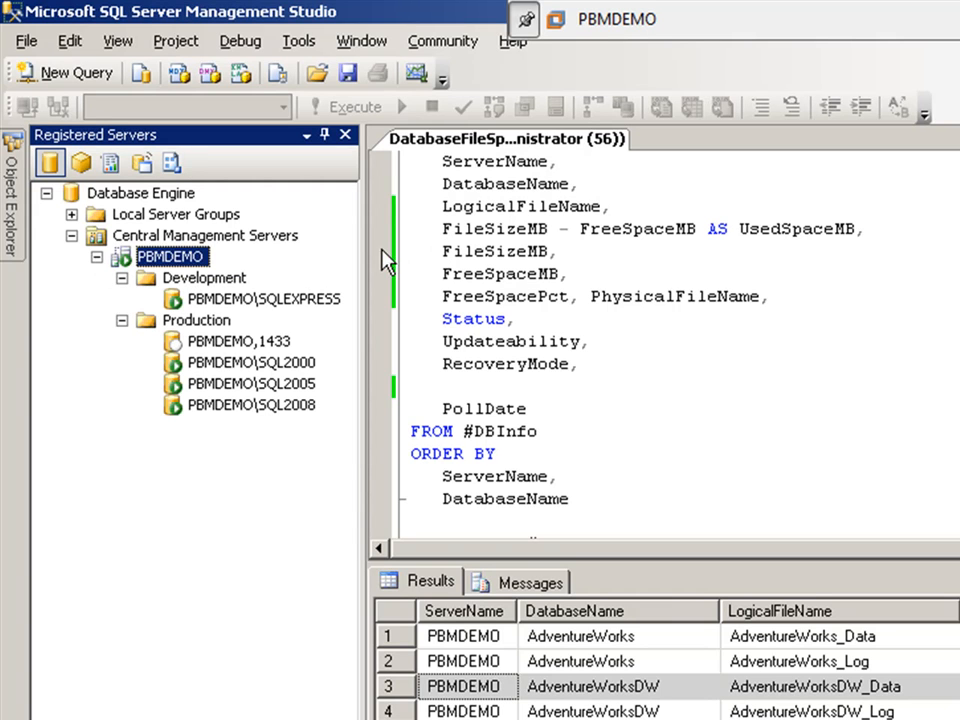
{"action": "mouse_move", "coordinate": [277, 270]}
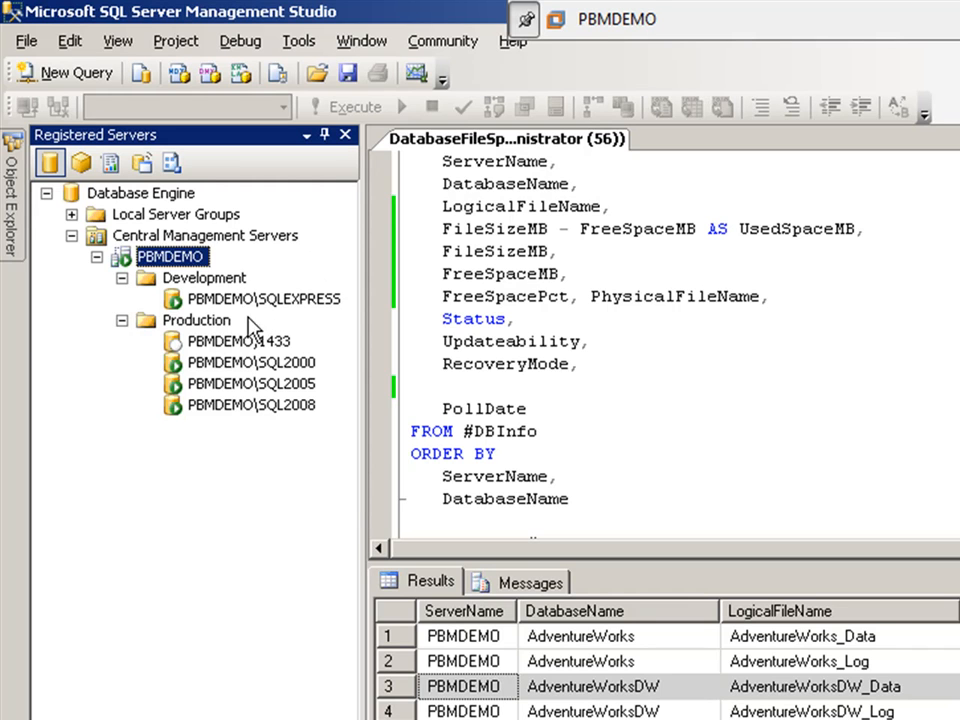
{"action": "mouse_move", "coordinate": [220, 287]}
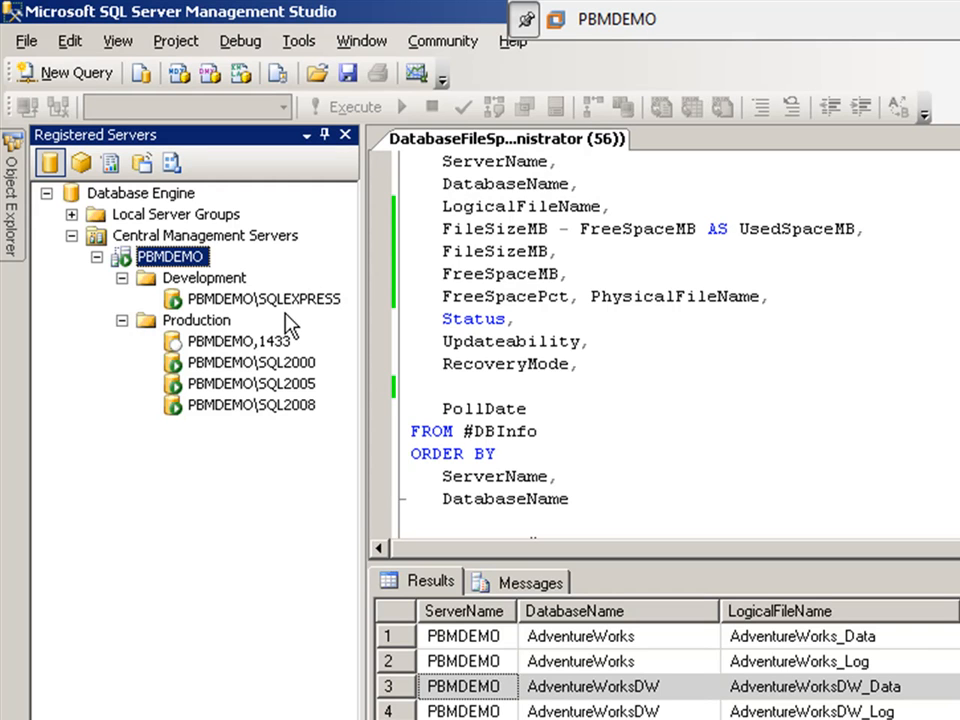
{"action": "mouse_move", "coordinate": [297, 313]}
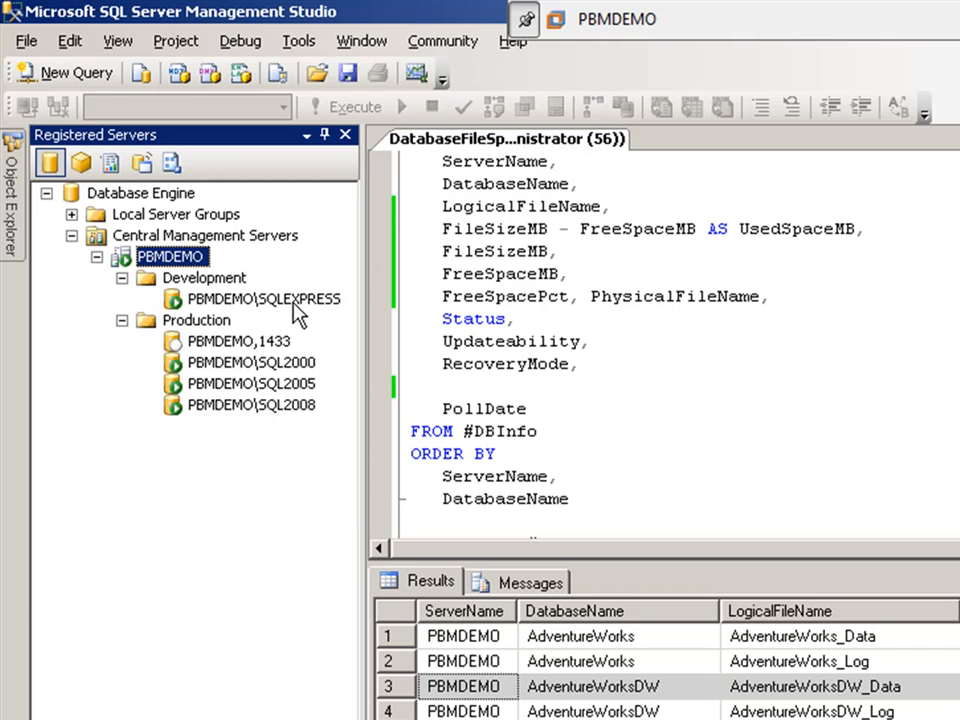
{"action": "mouse_move", "coordinate": [323, 397]}
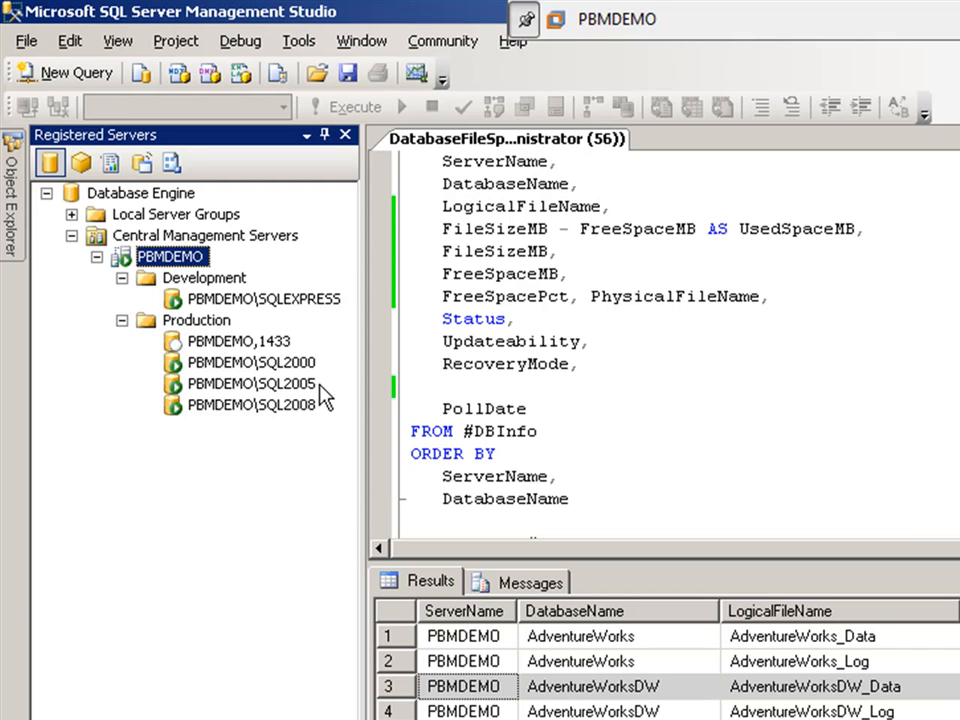
{"action": "mouse_move", "coordinate": [263, 374]}
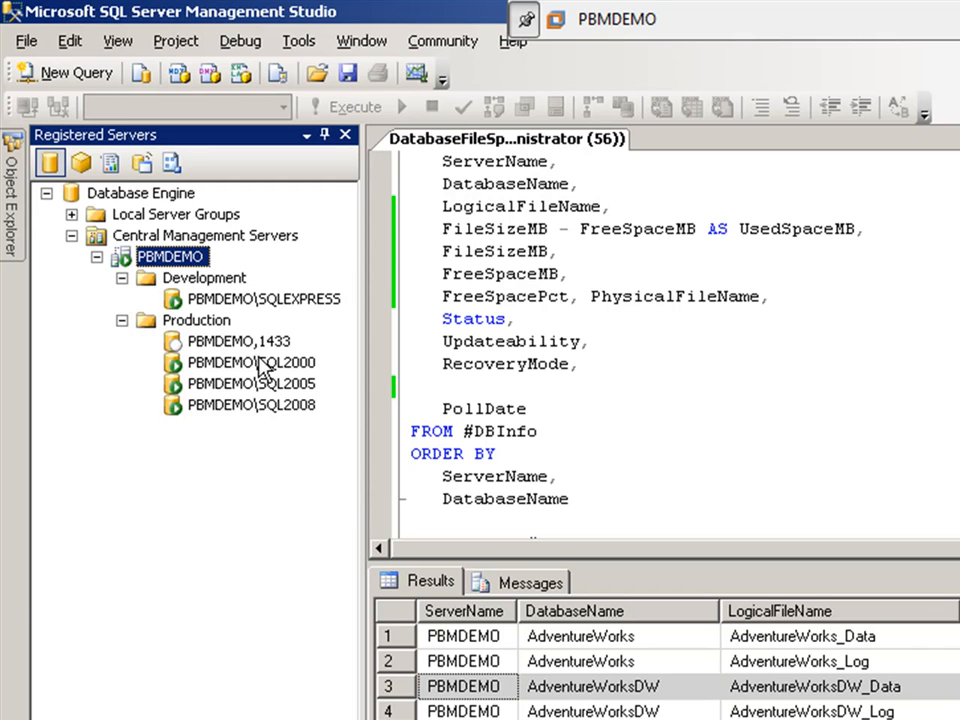
{"action": "mouse_move", "coordinate": [258, 362]}
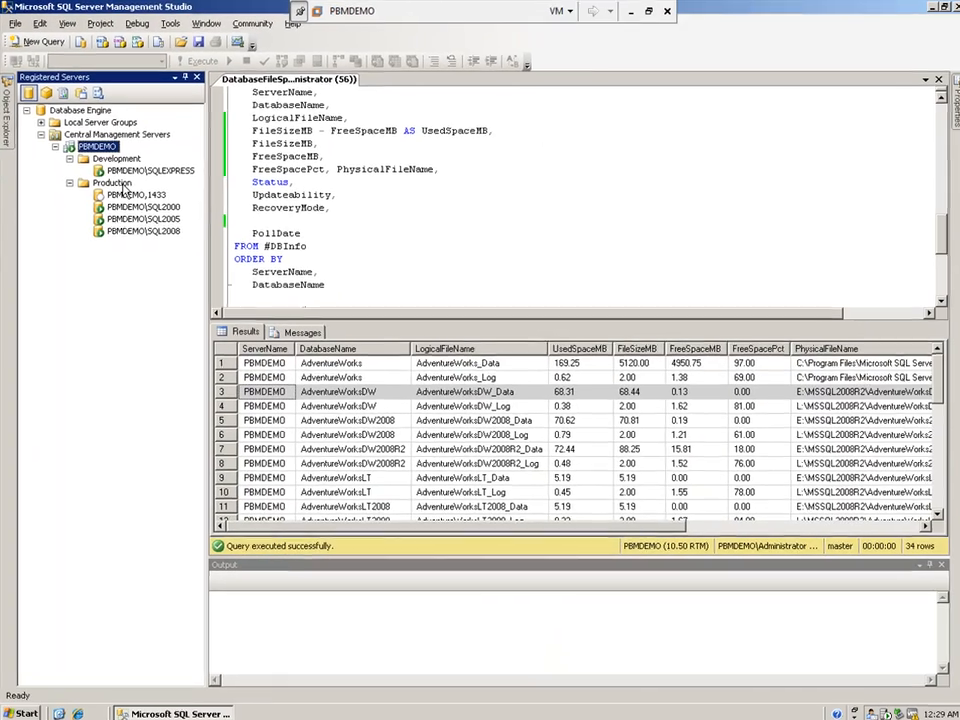
{"action": "left_click", "coordinate": [112, 181]}
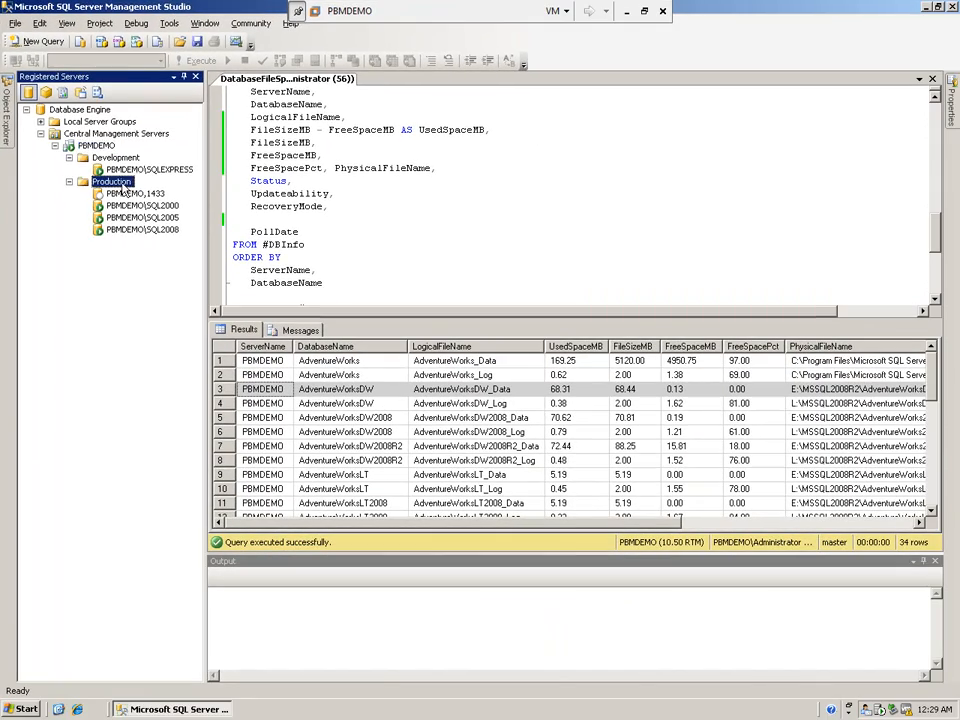
- Start a New Query on the Production group, connected to all four servers
{"action": "right_click", "coordinate": [111, 181]}
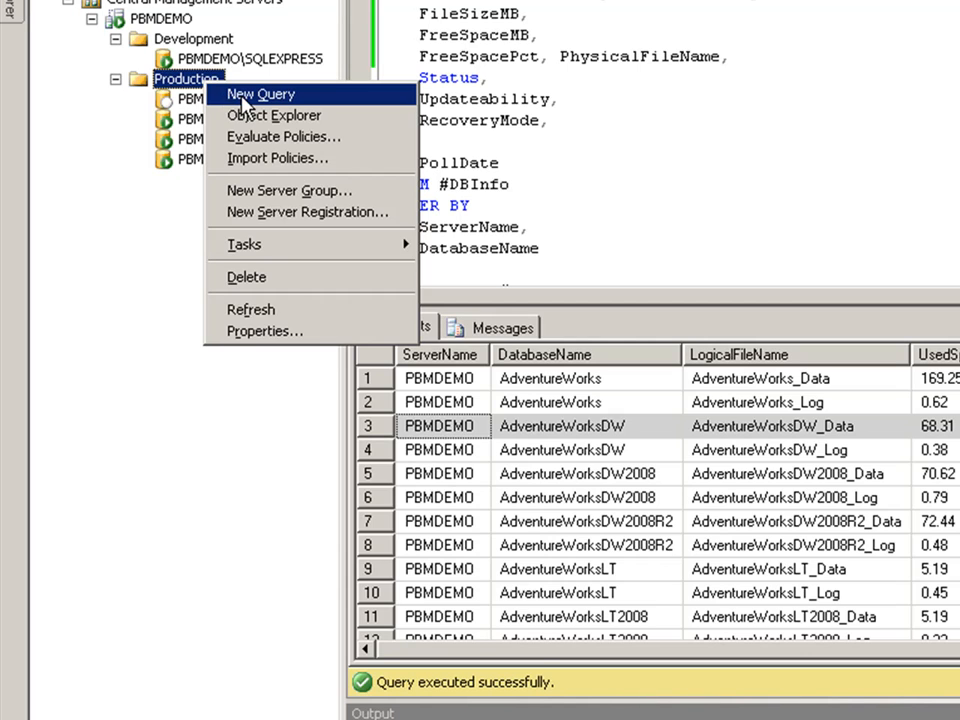
{"action": "left_click", "coordinate": [262, 94]}
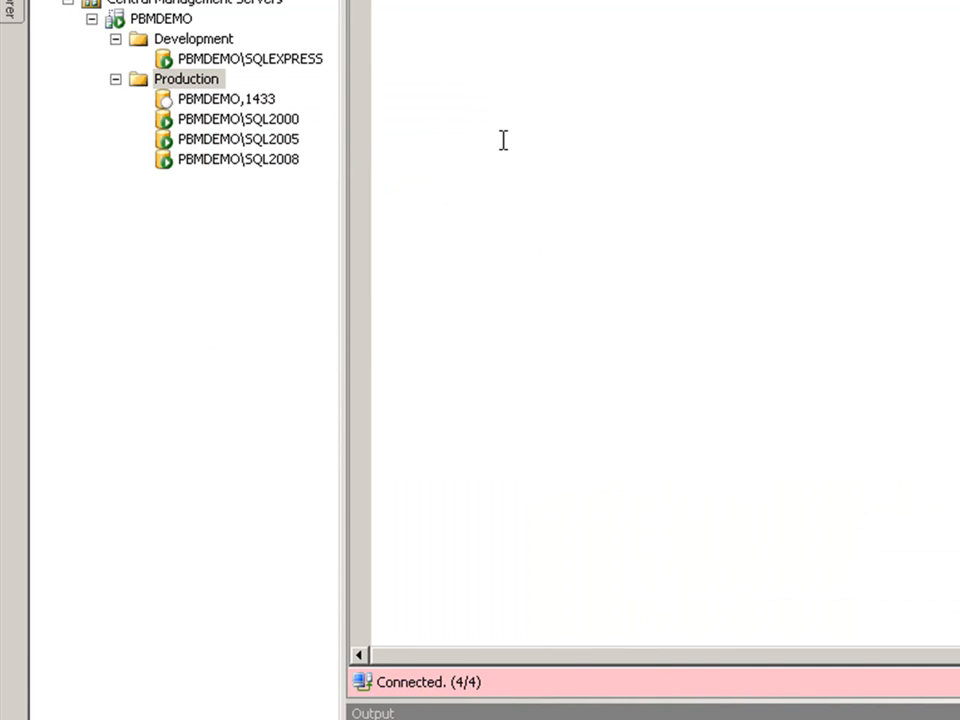
{"action": "mouse_move", "coordinate": [880, 687]}
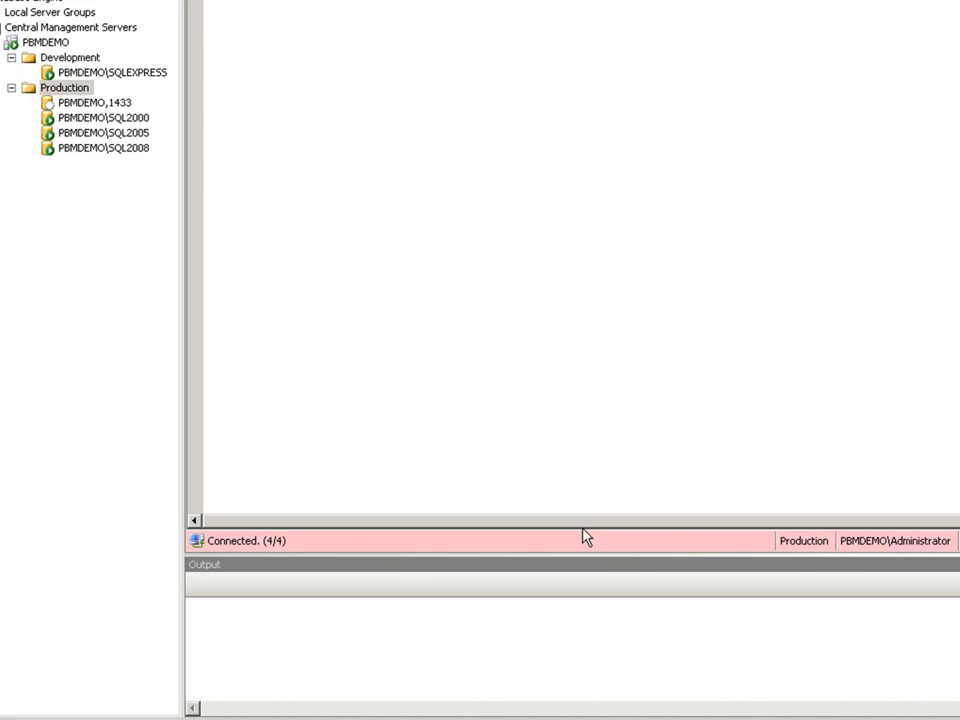
{"action": "mouse_move", "coordinate": [278, 551]}
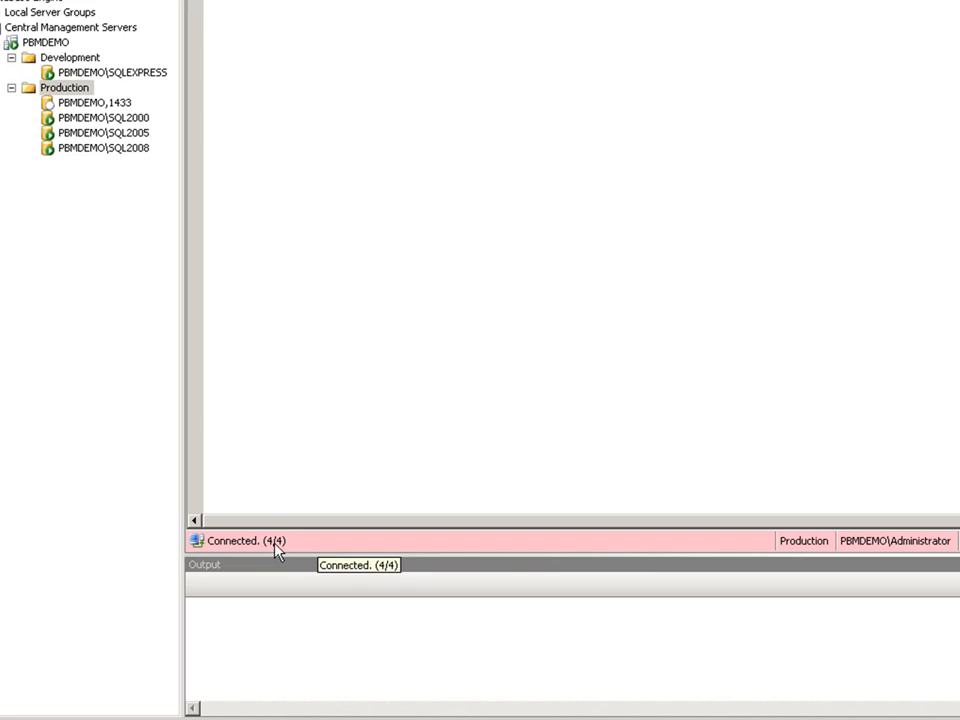
{"action": "mouse_move", "coordinate": [258, 550]}
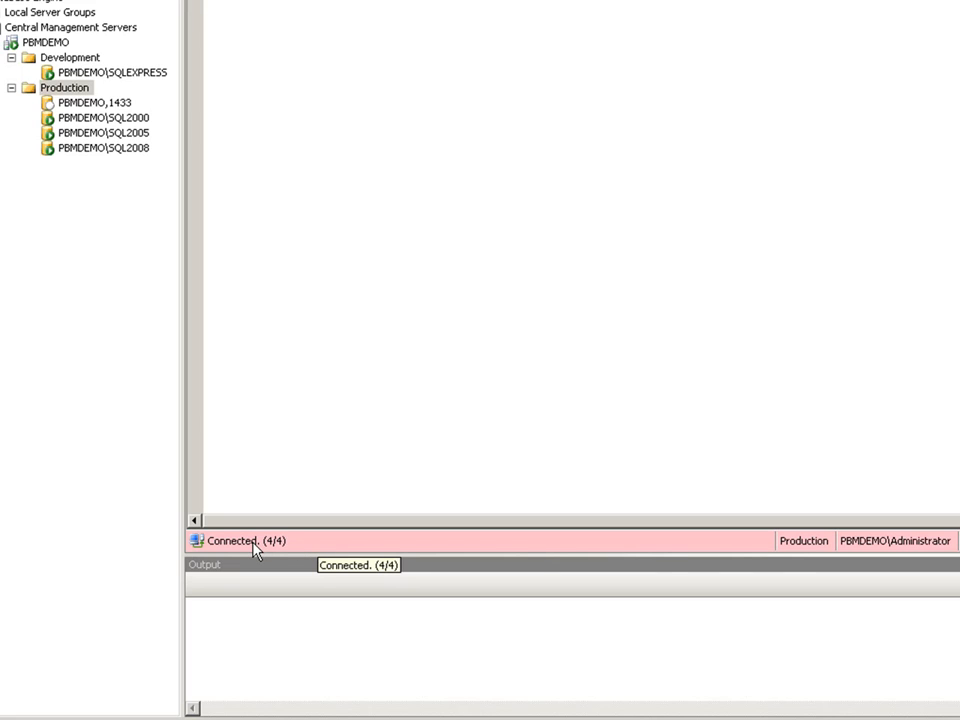
{"action": "mouse_move", "coordinate": [272, 556]}
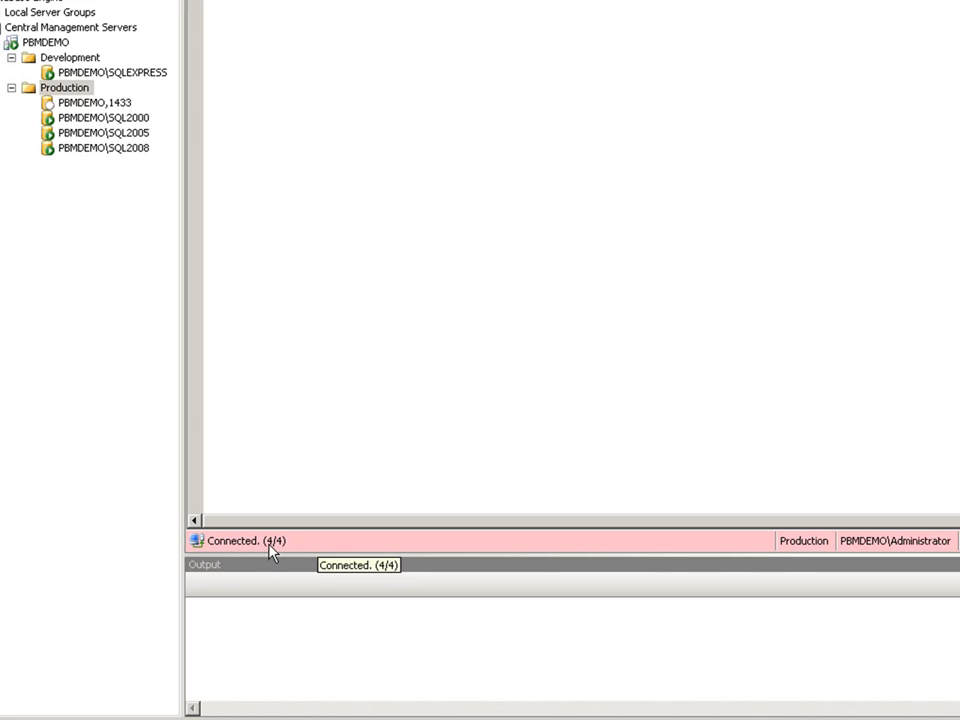
{"action": "mouse_move", "coordinate": [287, 550]}
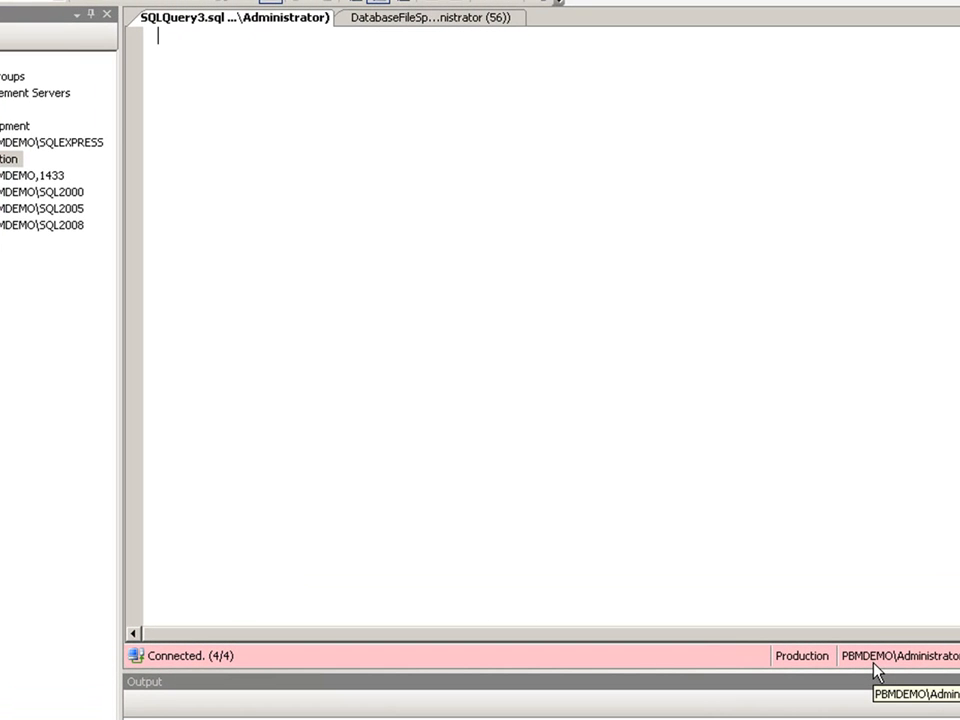
{"action": "mouse_move", "coordinate": [918, 662]}
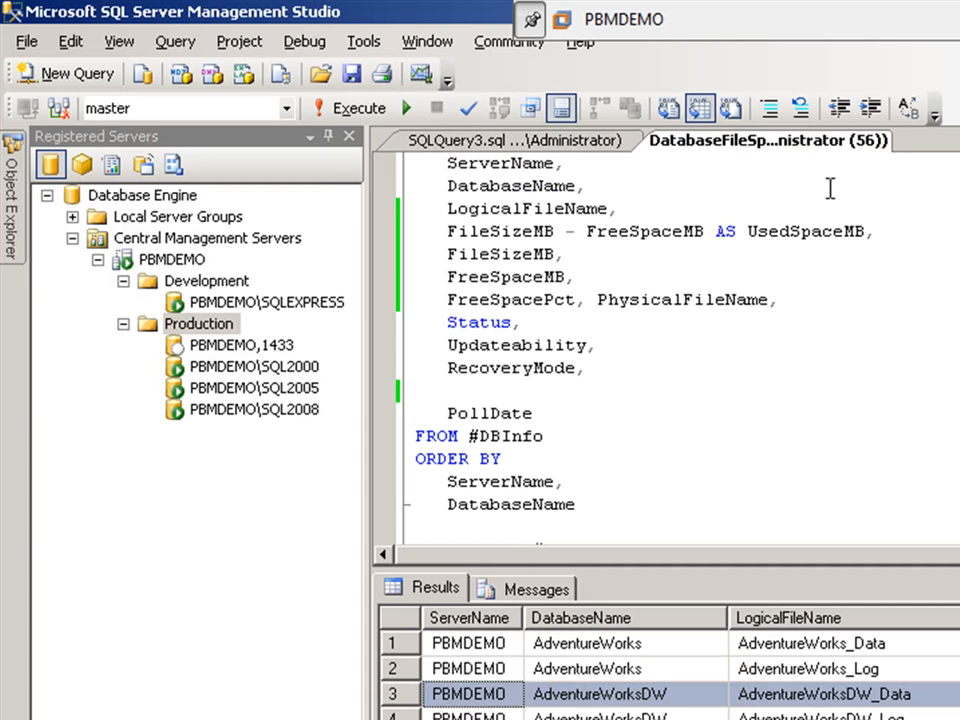
- Focus the DatabaseFileSpace script and scroll to its top to copy it
{"action": "left_click", "coordinate": [605, 345]}
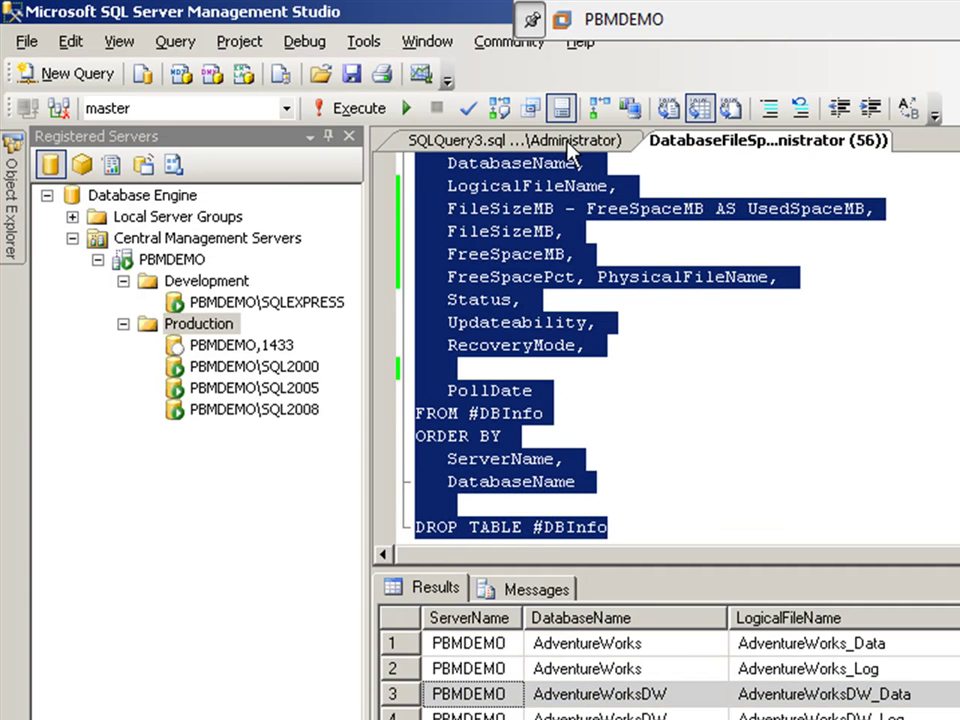
{"action": "scroll", "scroll_direction": "up", "scroll_amount": 3}
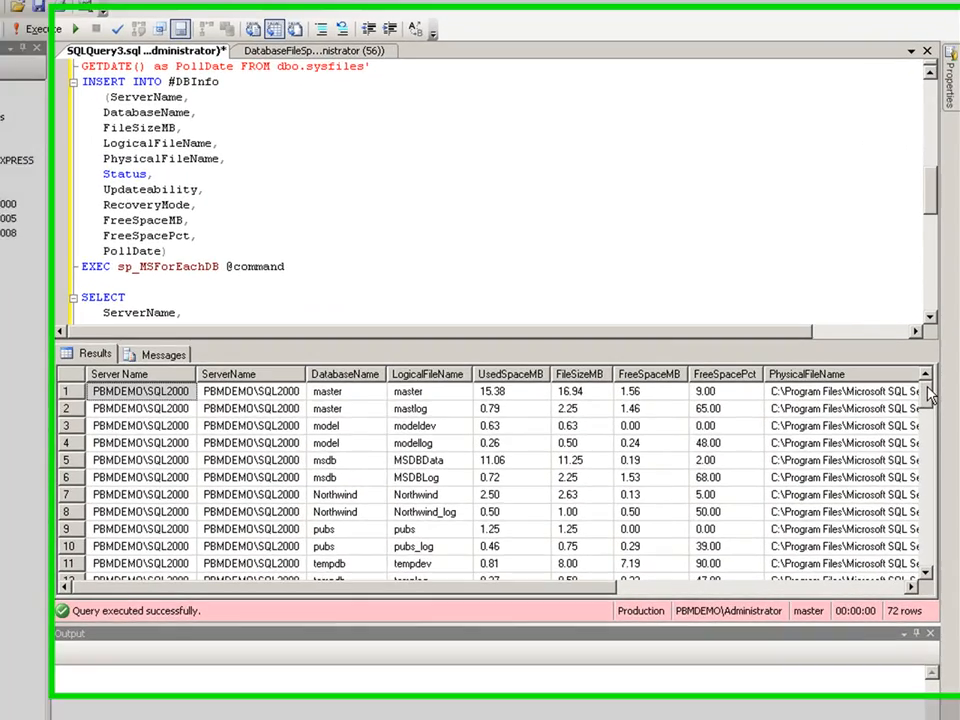
{"action": "scroll", "scroll_direction": "down", "scroll_amount": 3}
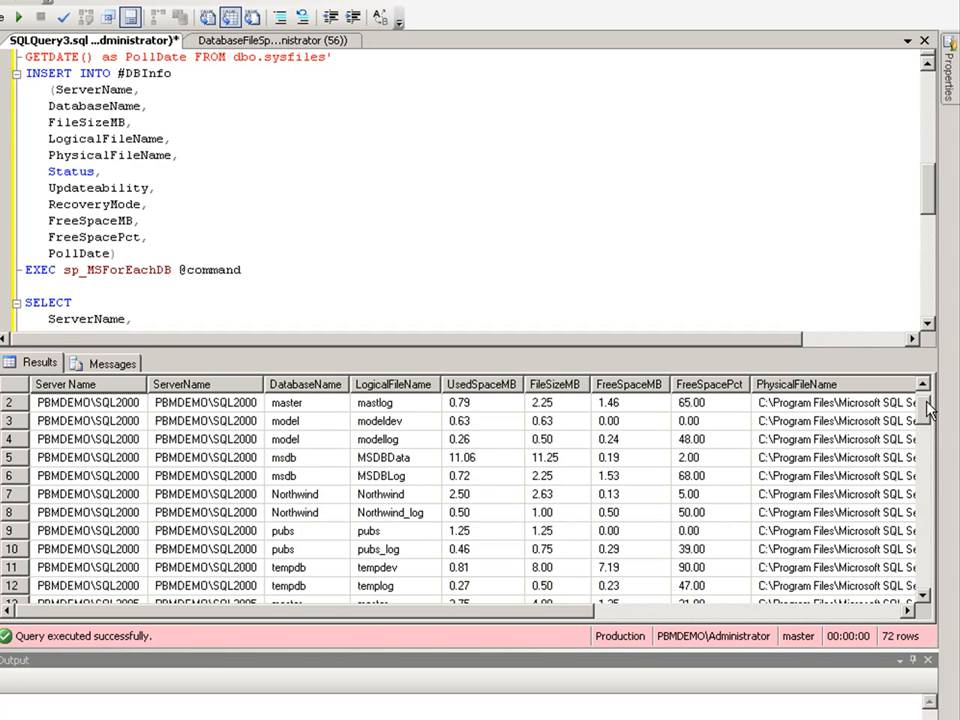
{"action": "scroll", "scroll_direction": "down", "scroll_amount": 3}
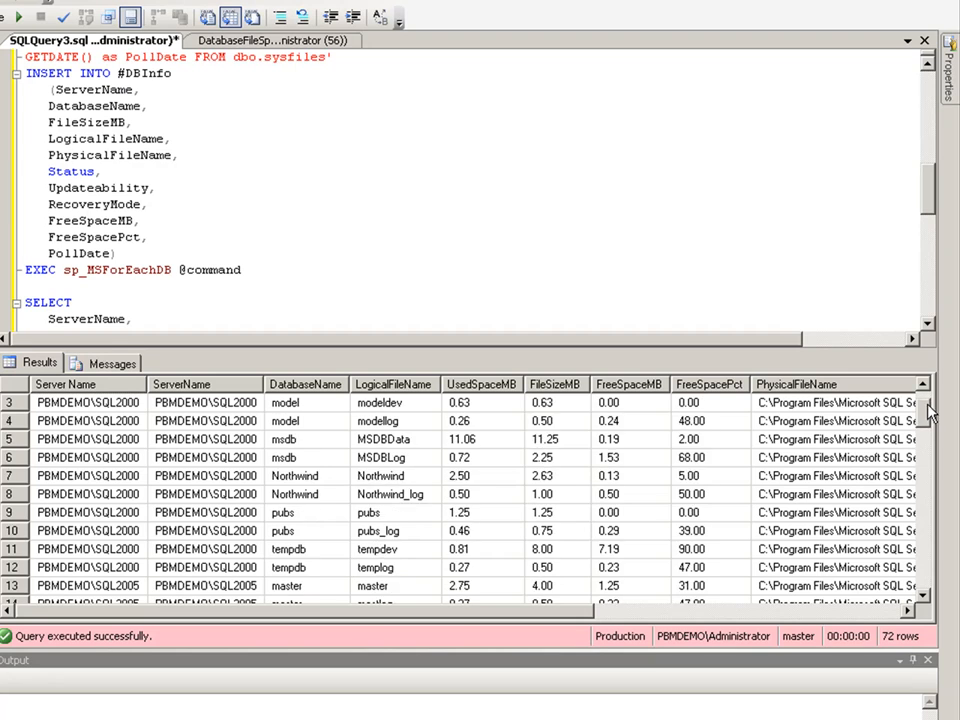
{"action": "scroll", "scroll_direction": "down", "scroll_amount": 3}
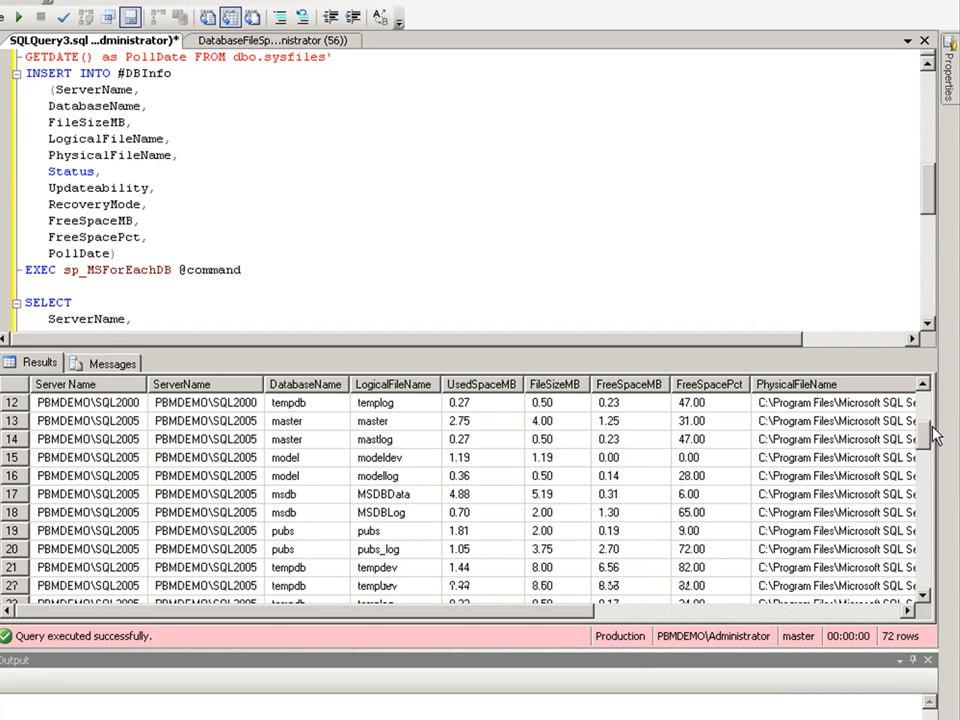
{"action": "scroll", "scroll_direction": "down", "scroll_amount": 3}
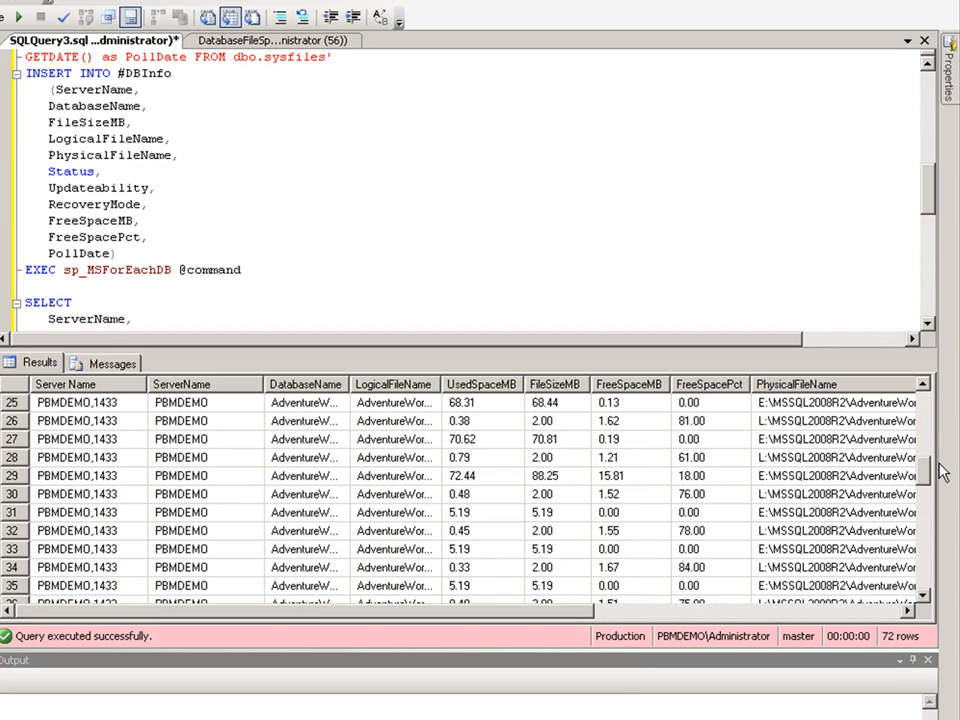
{"action": "scroll", "scroll_direction": "down", "scroll_amount": 3}
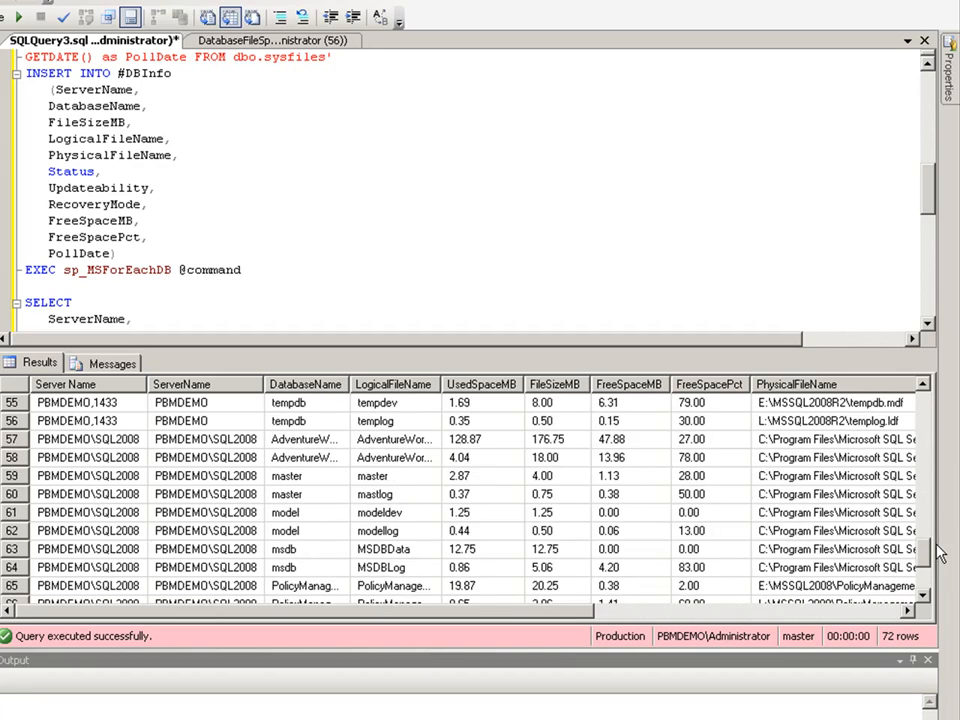
{"action": "scroll", "scroll_direction": "down", "scroll_amount": 3}
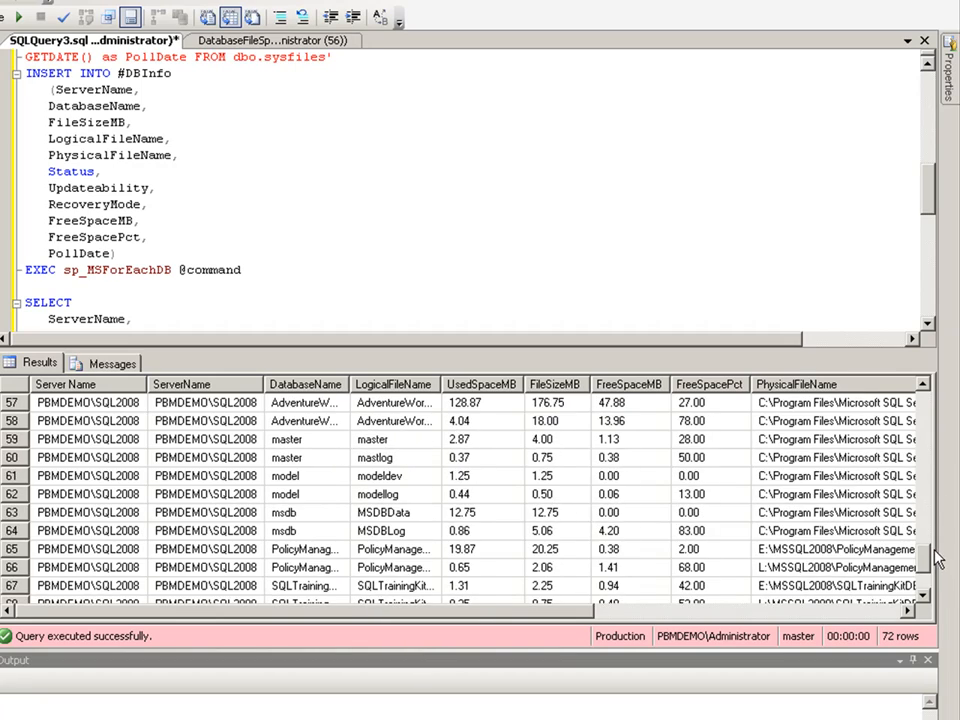
{"action": "scroll", "scroll_direction": "up", "scroll_amount": 3}
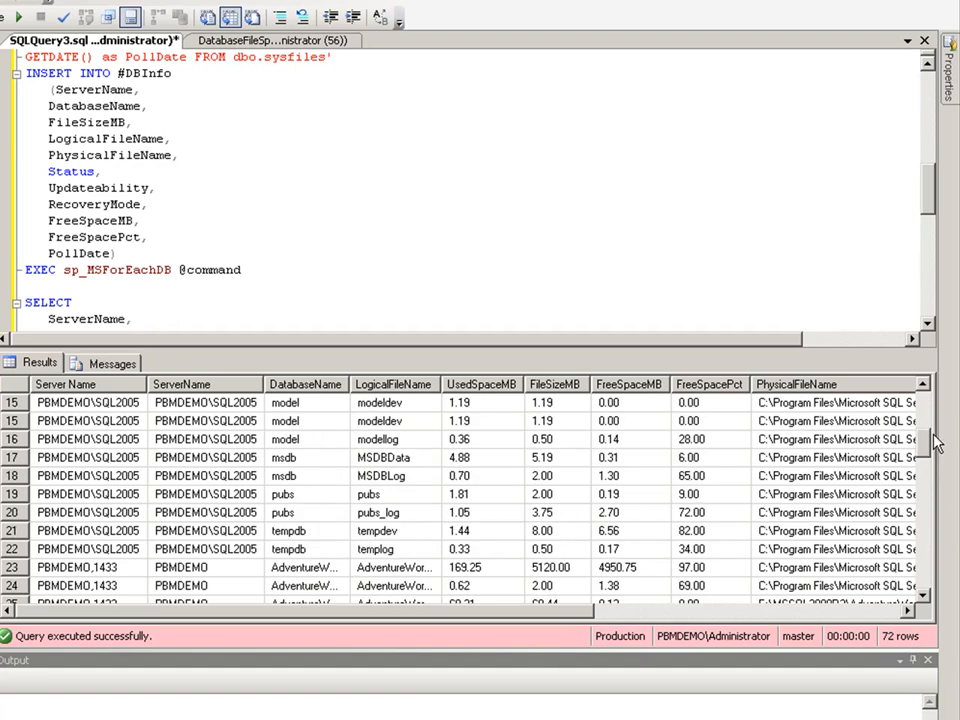
{"action": "scroll", "scroll_direction": "up", "scroll_amount": 3}
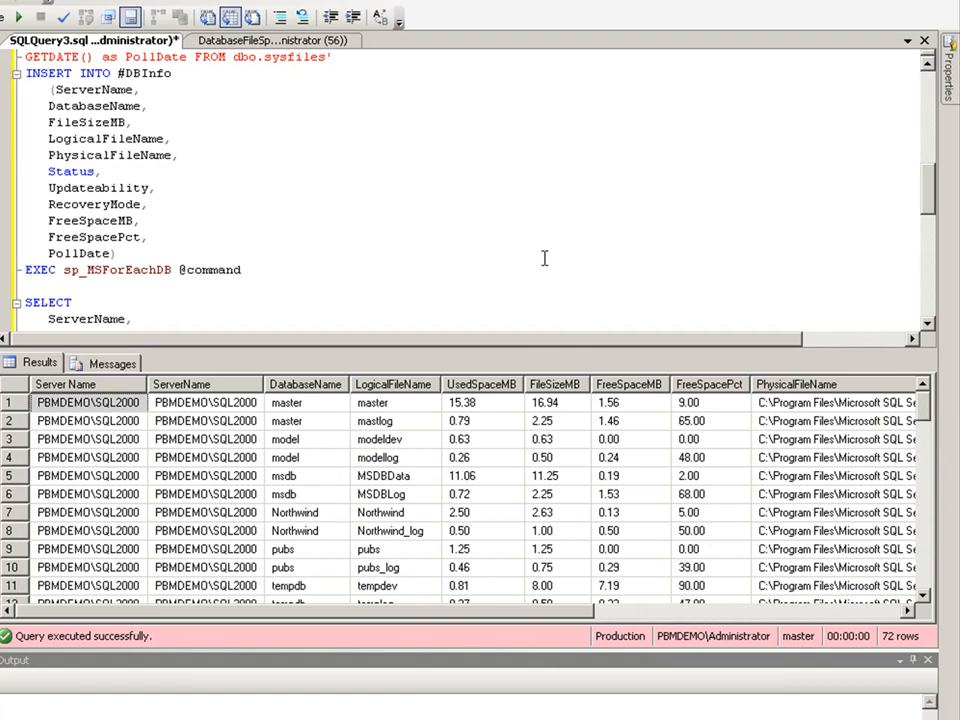